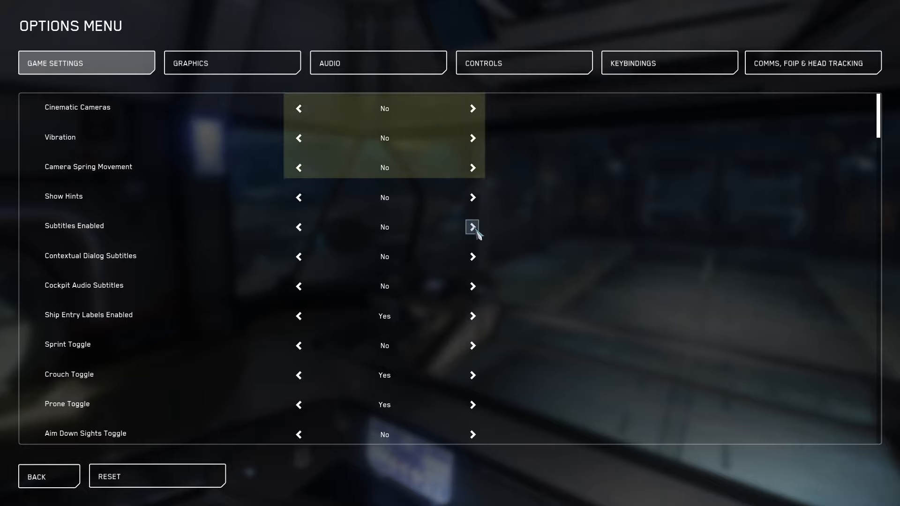
mouse_move(472, 287)
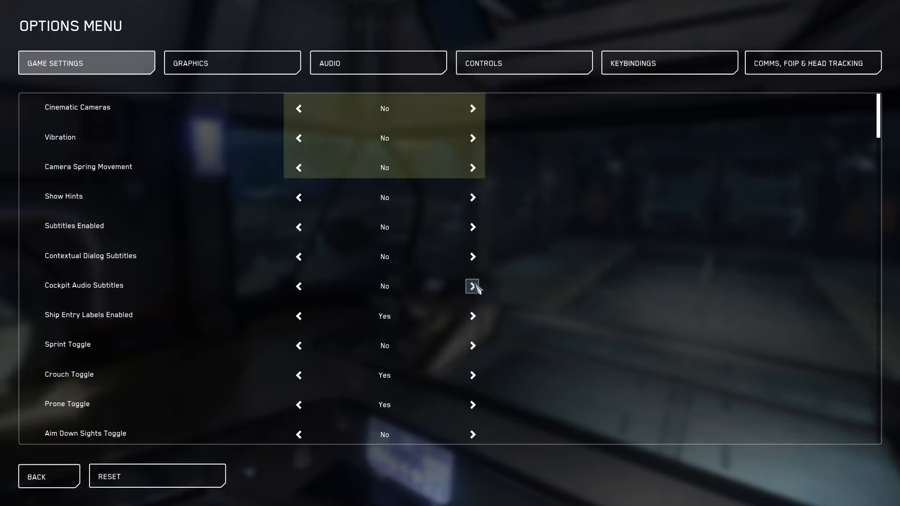
mouse_move(472, 316)
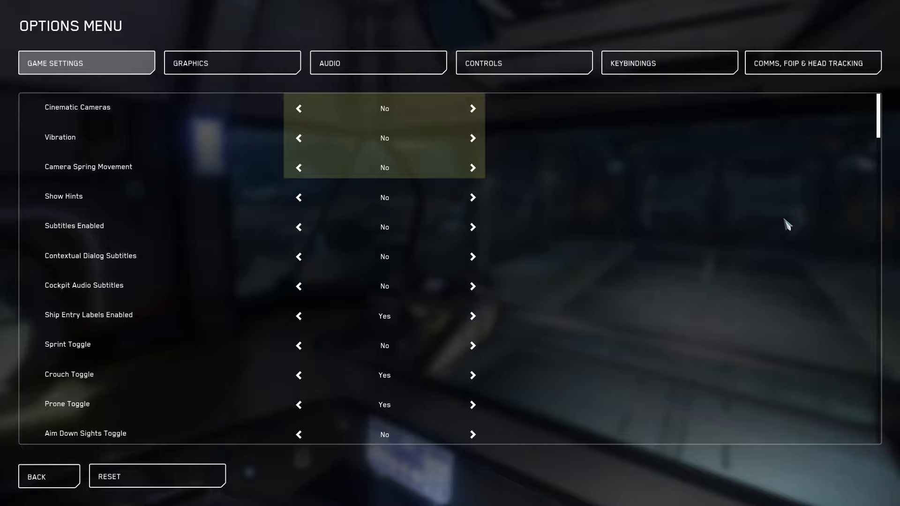
Scroll through Game Settings reviewing the vehicle weapons and targeting options
scroll(down, 3)
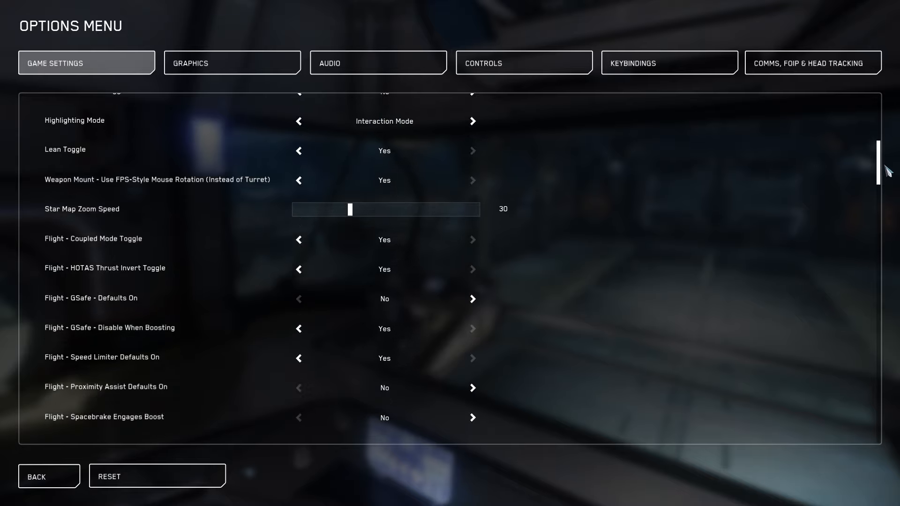
mouse_move(410, 209)
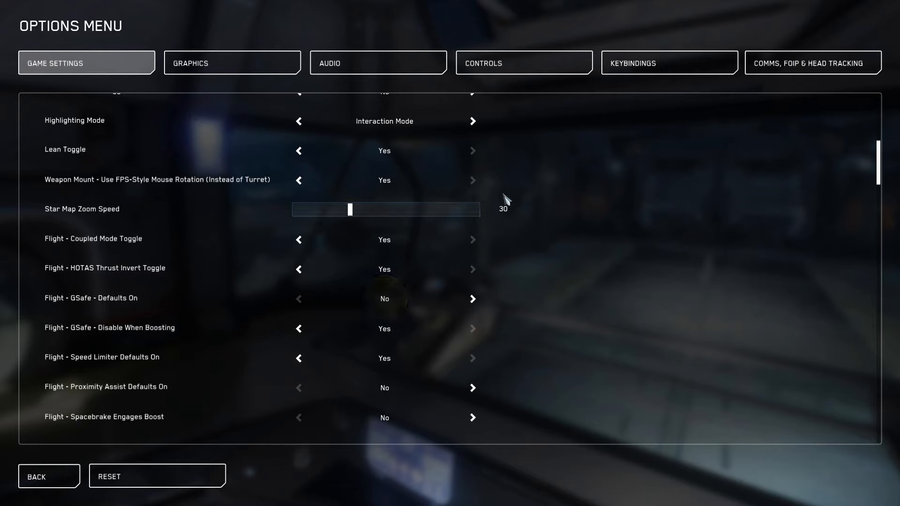
scroll(down, 3)
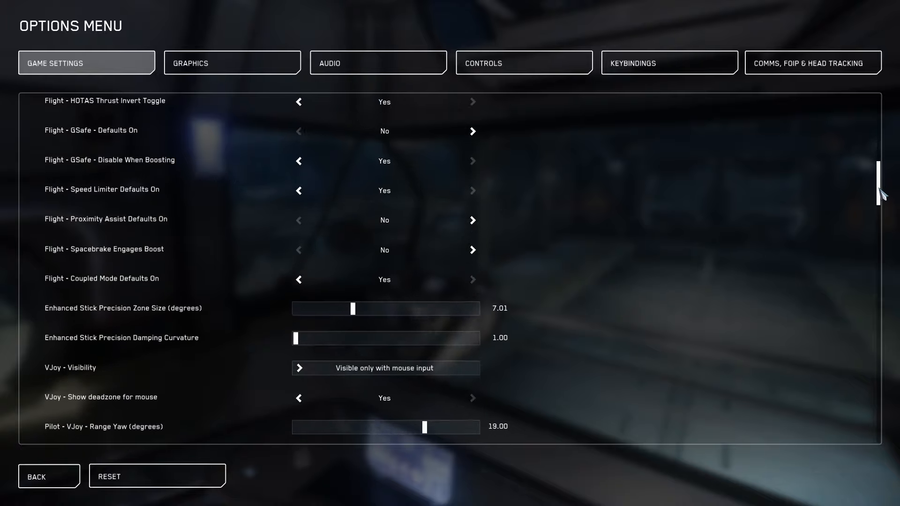
scroll(down, 3)
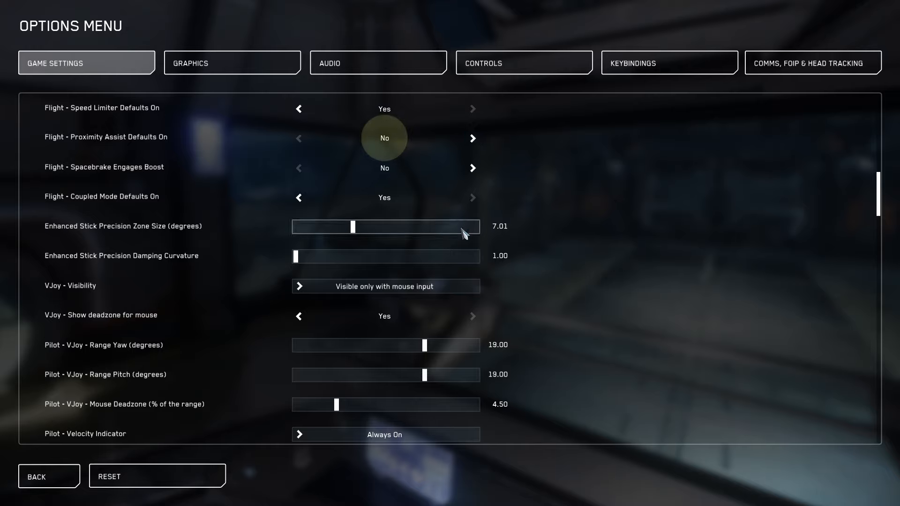
mouse_move(514, 217)
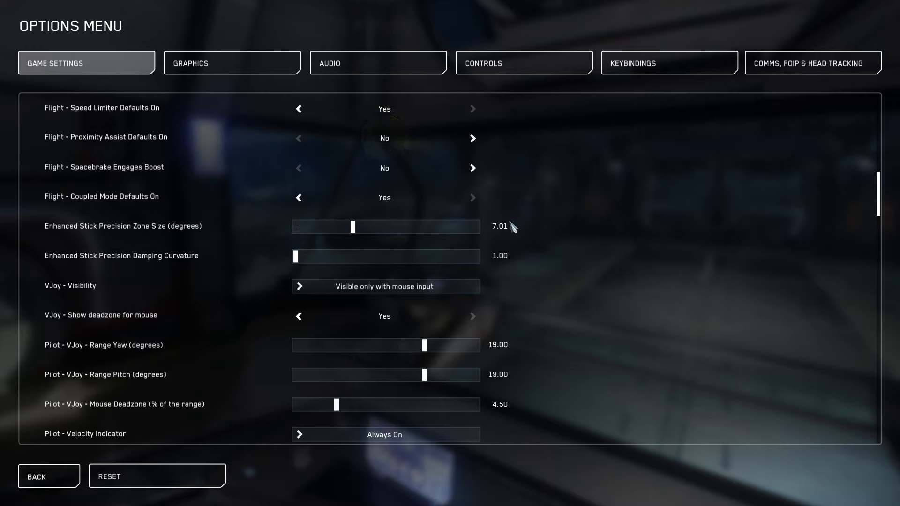
mouse_move(511, 238)
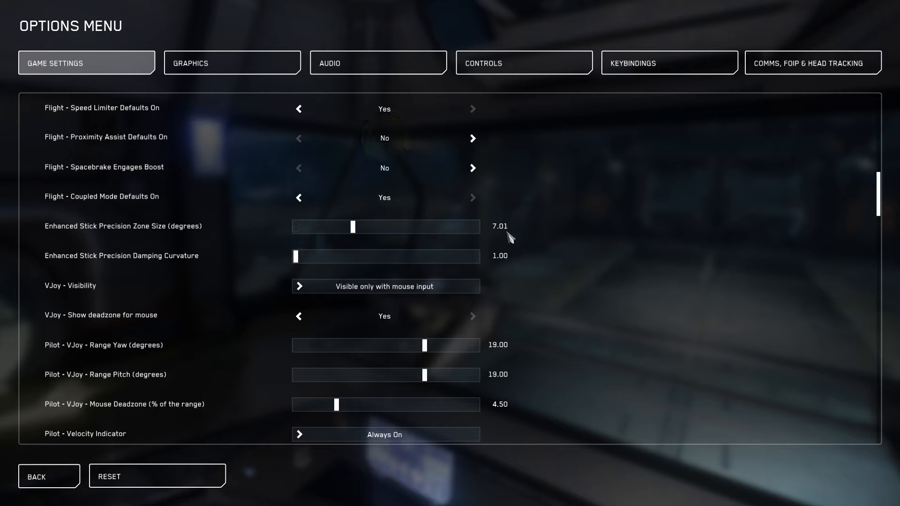
mouse_move(86, 262)
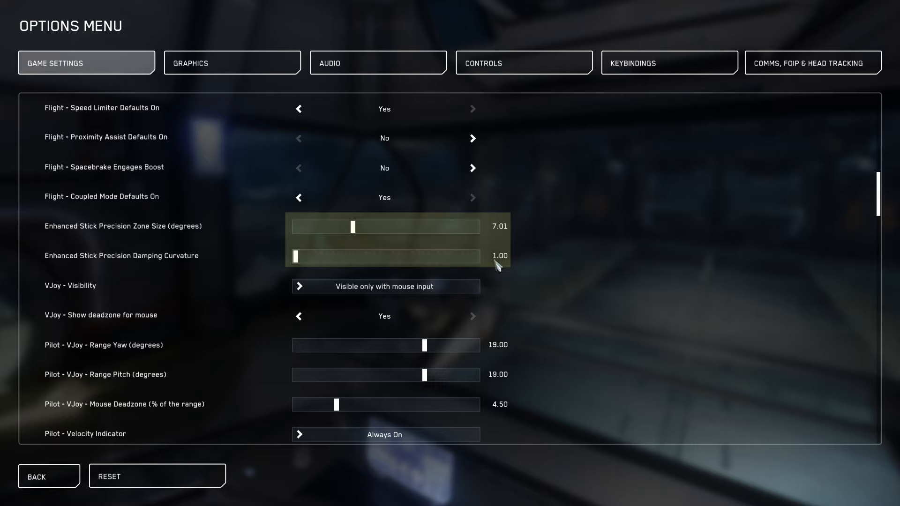
mouse_move(513, 270)
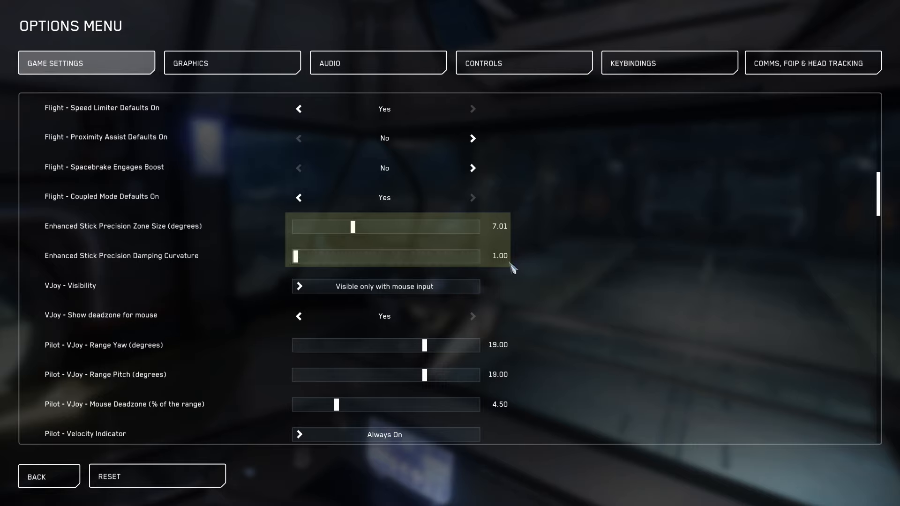
mouse_move(848, 196)
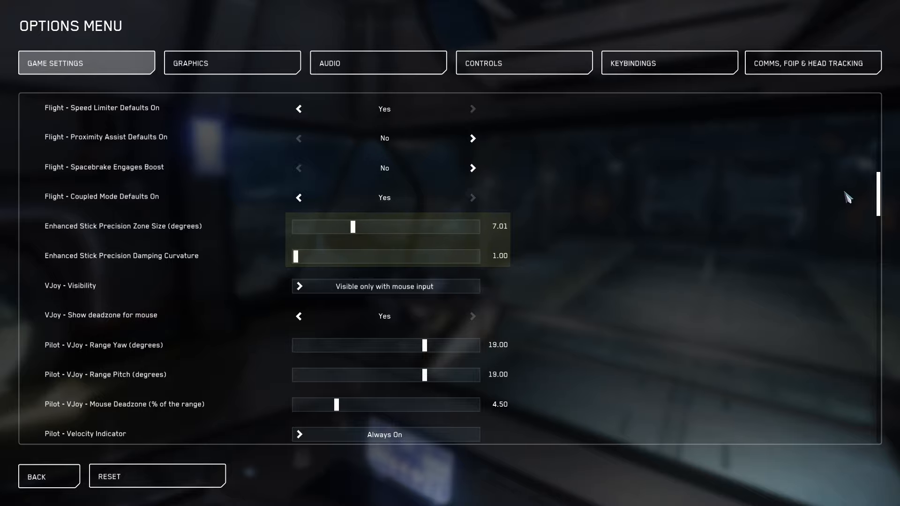
scroll(down, 3)
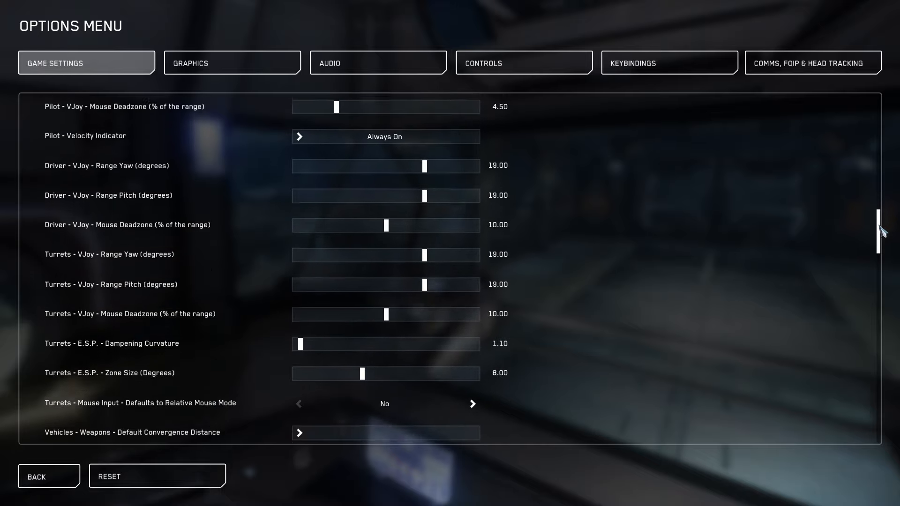
scroll(down, 3)
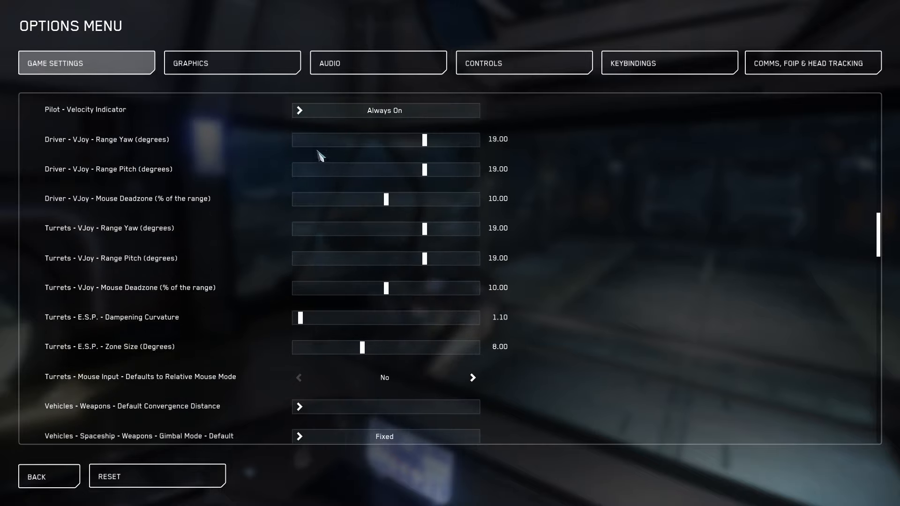
mouse_move(298, 110)
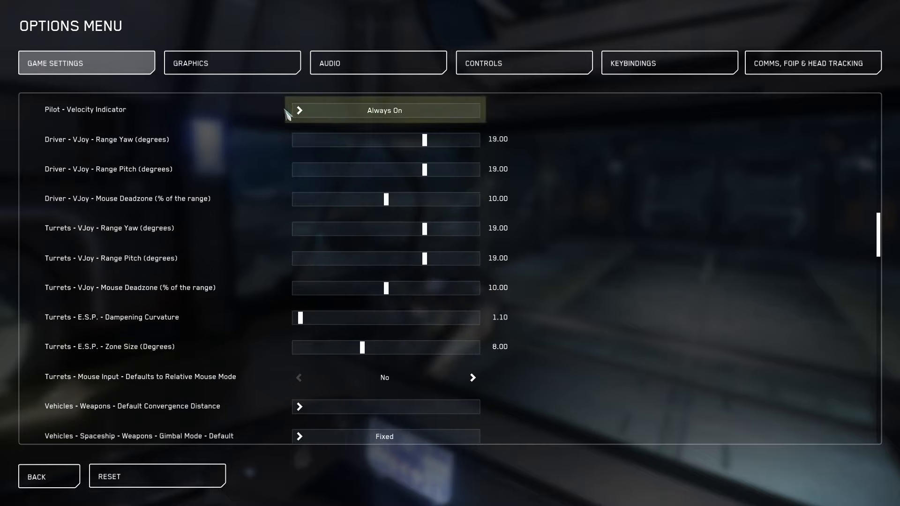
click(384, 111)
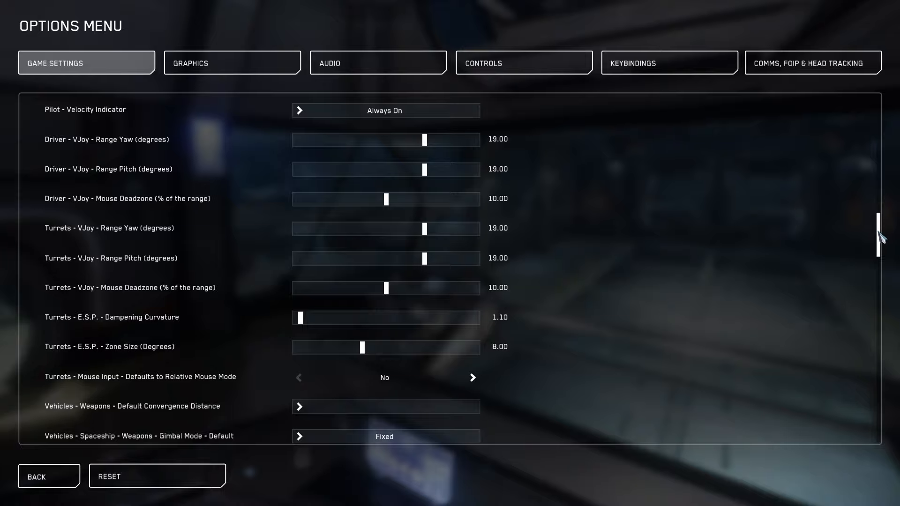
Switch Vehicles - Targeting - PIP Reticle from Lead to Lag
scroll(down, 3)
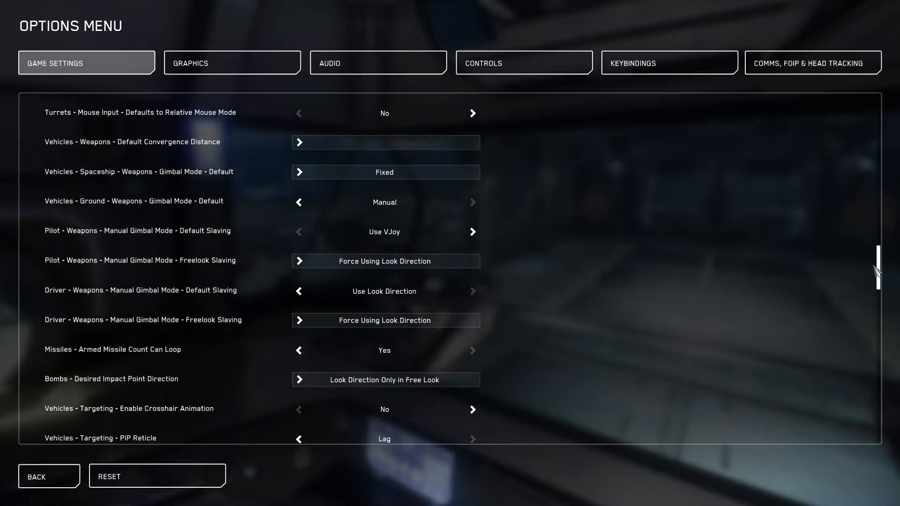
scroll(down, 3)
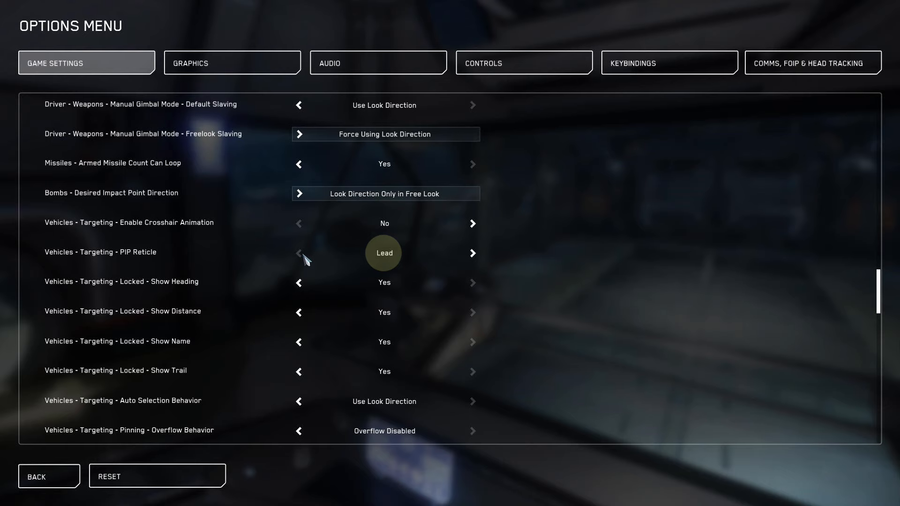
mouse_move(472, 253)
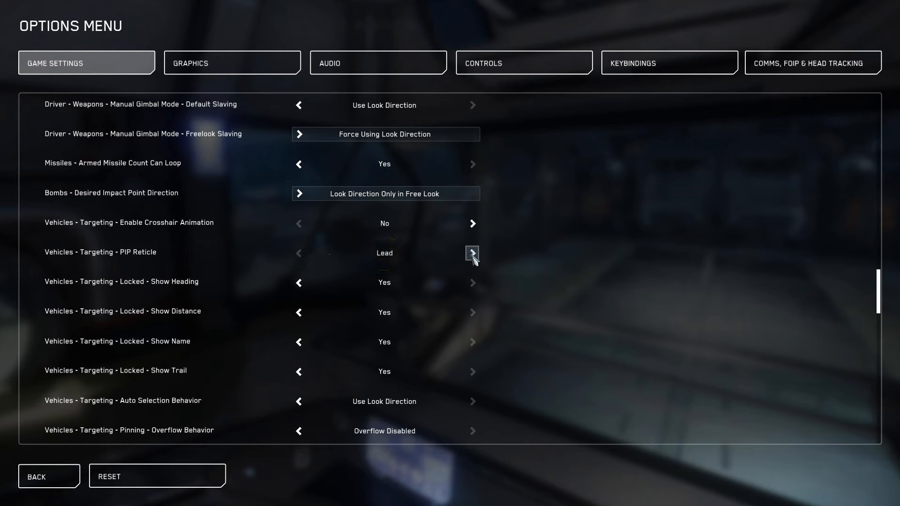
click(472, 252)
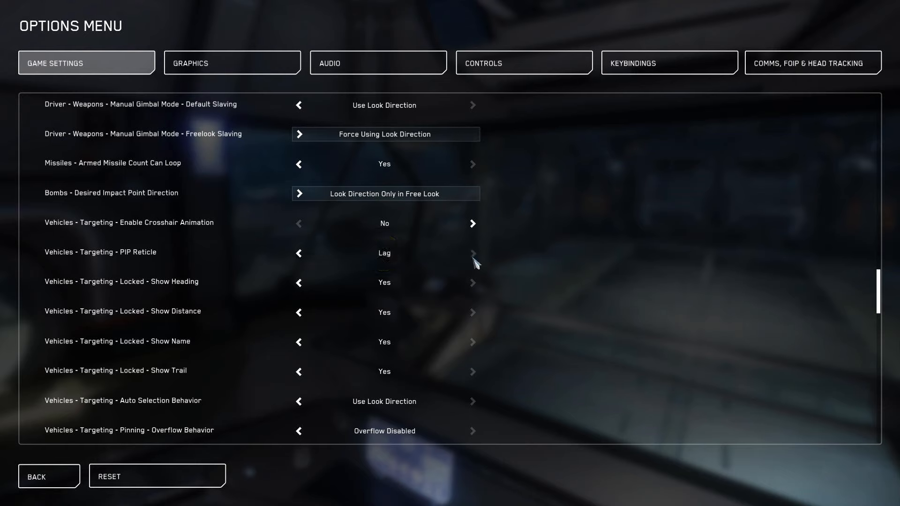
mouse_move(834, 269)
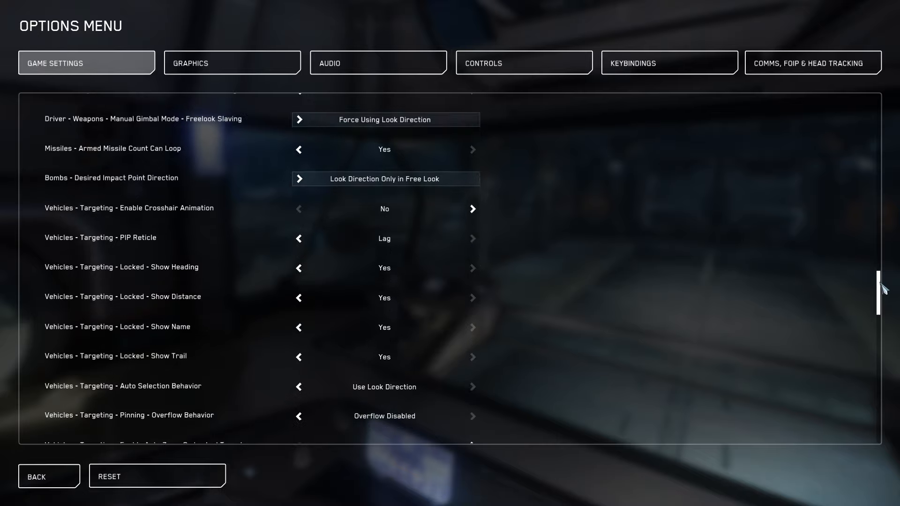
Keep Pilot Look Ahead at No and review turret and driver look-ahead with strengths at 0.00
scroll(down, 3)
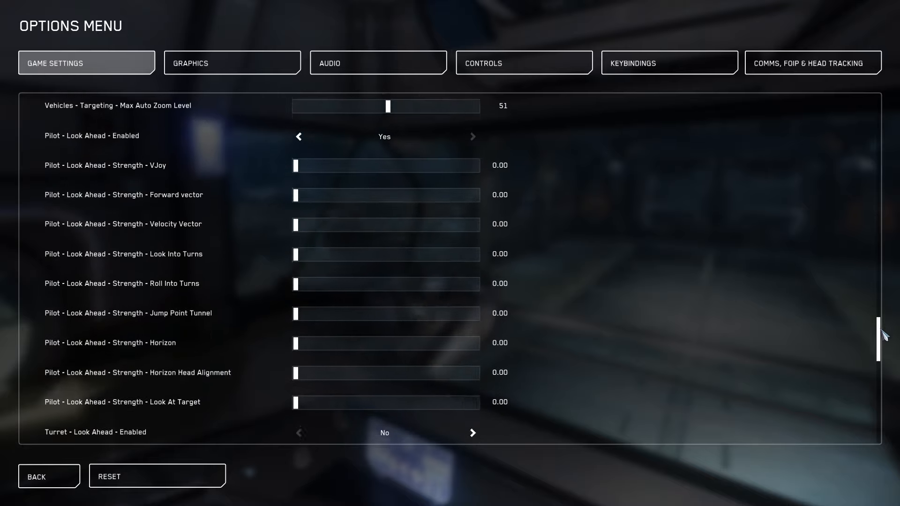
scroll(down, 3)
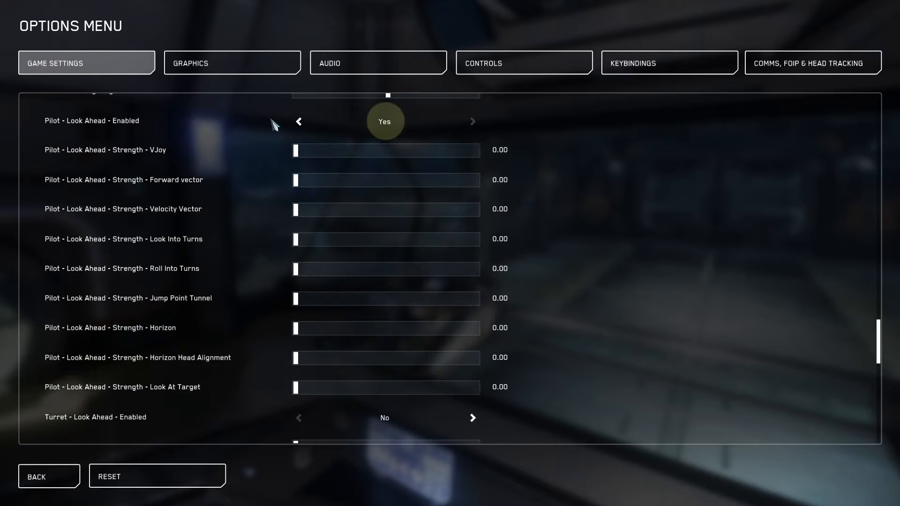
mouse_move(479, 127)
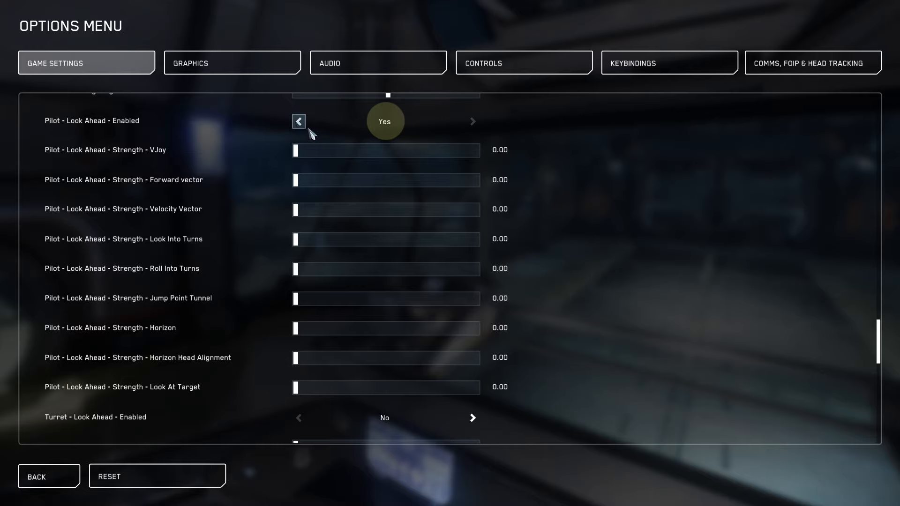
click(298, 121)
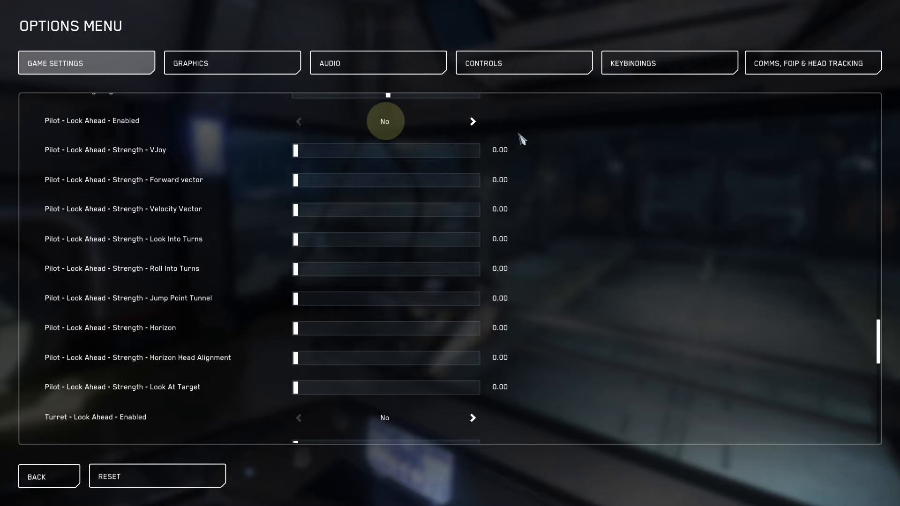
mouse_move(303, 190)
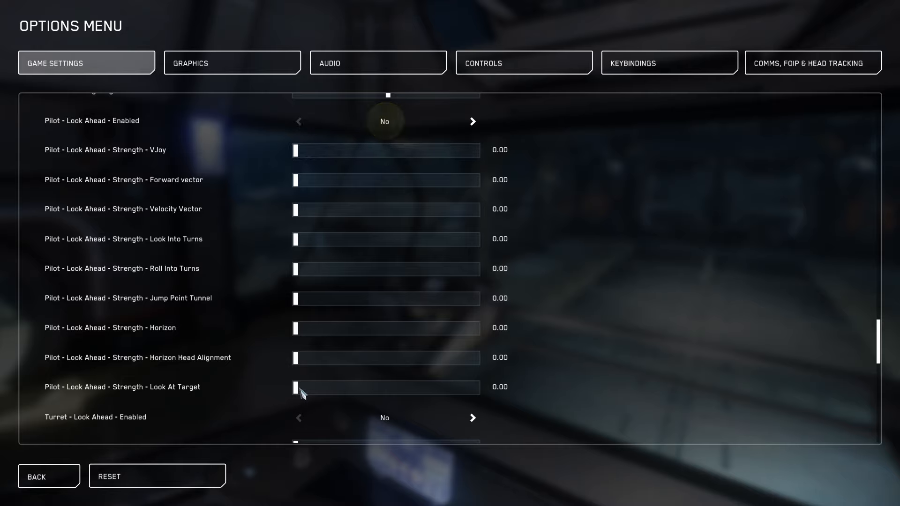
scroll(down, 3)
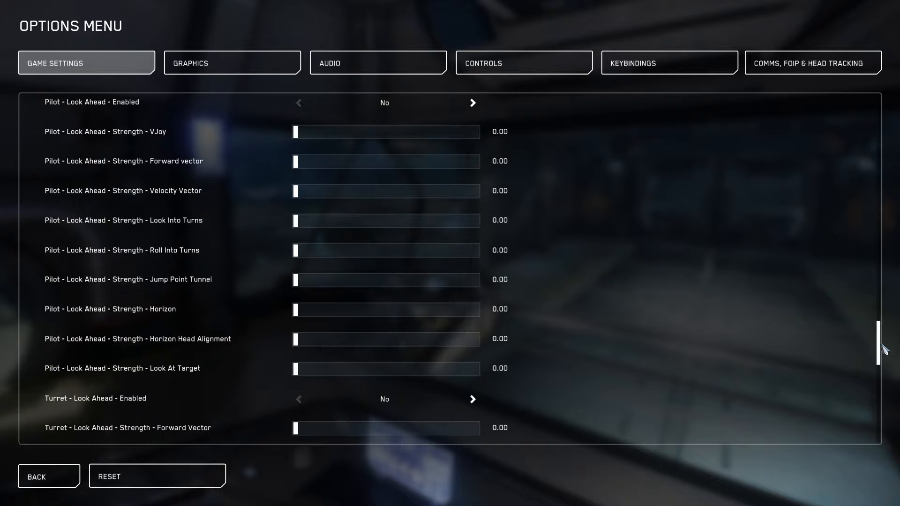
scroll(down, 3)
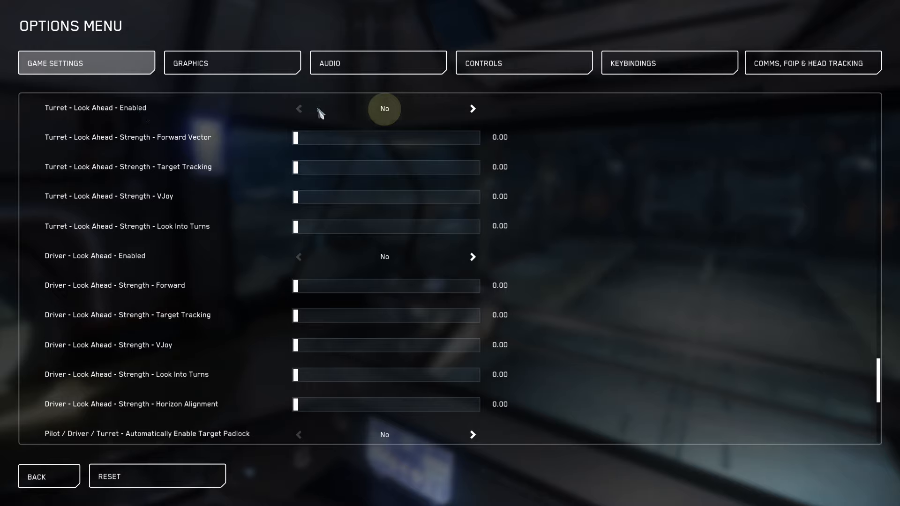
mouse_move(395, 114)
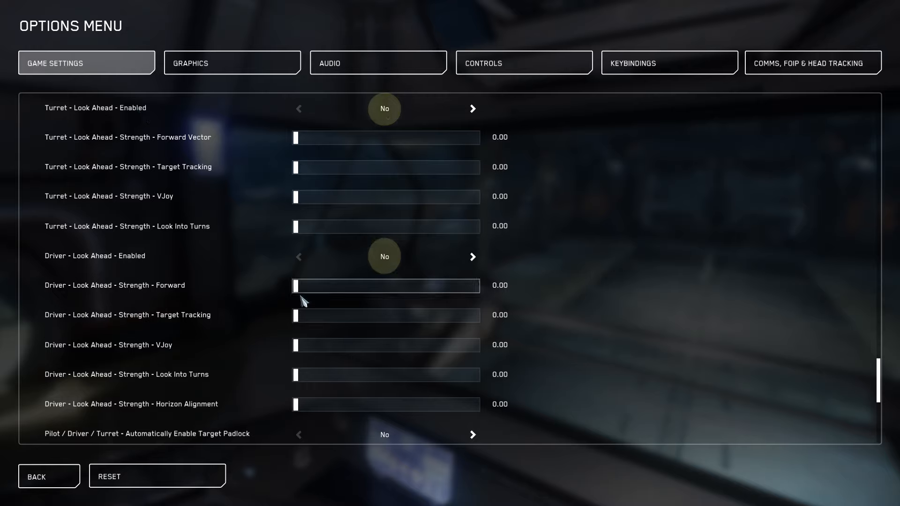
mouse_move(844, 371)
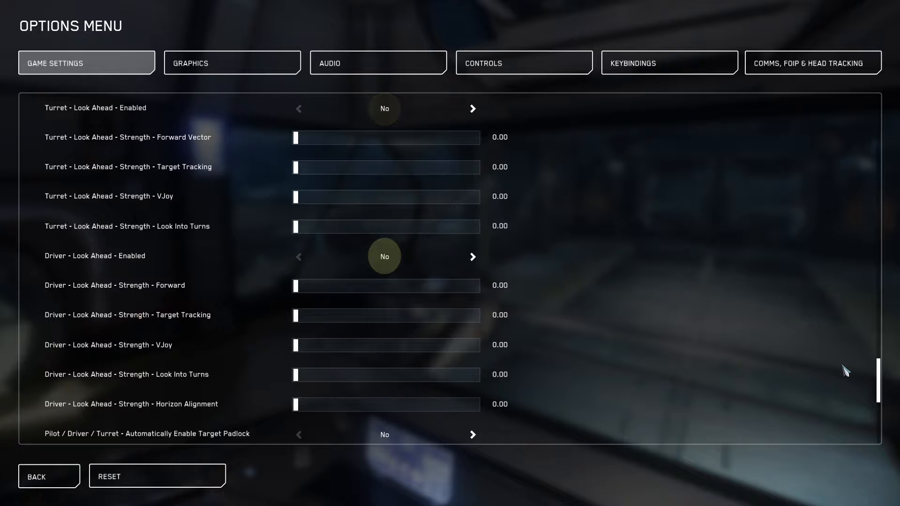
Confirm G-force head movement, afterburner zoom and camera shake are 0.00, then go to Graphics
scroll(down, 3)
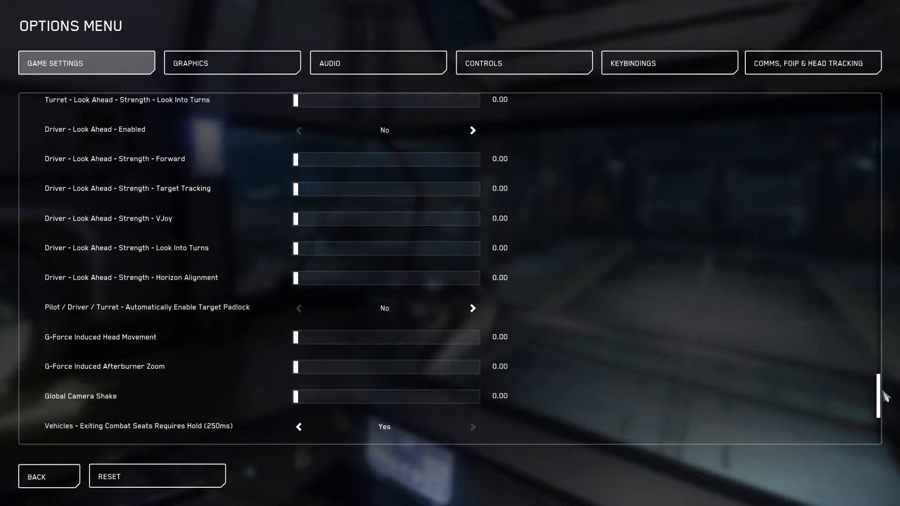
scroll(down, 3)
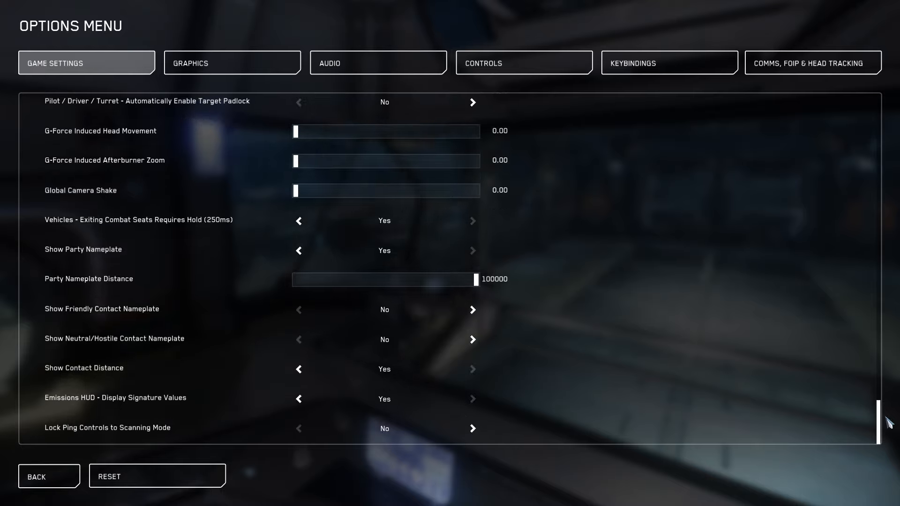
mouse_move(158, 138)
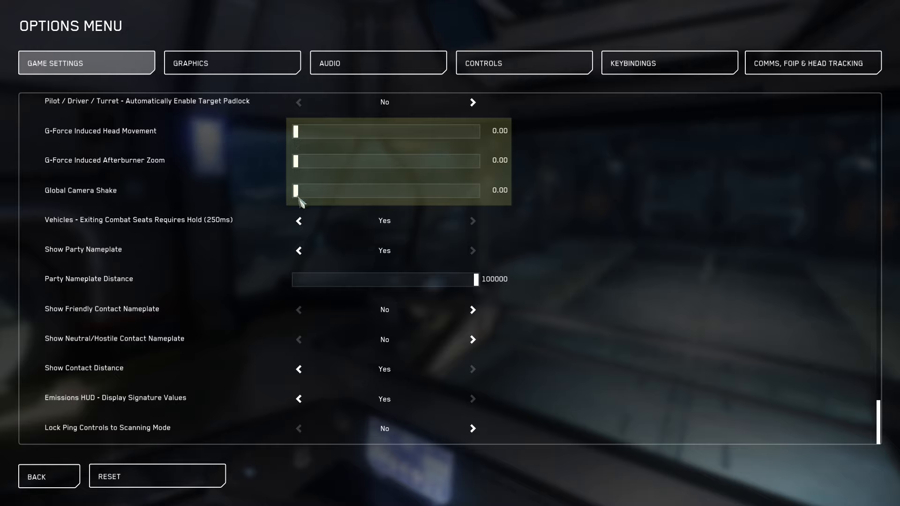
mouse_move(30, 260)
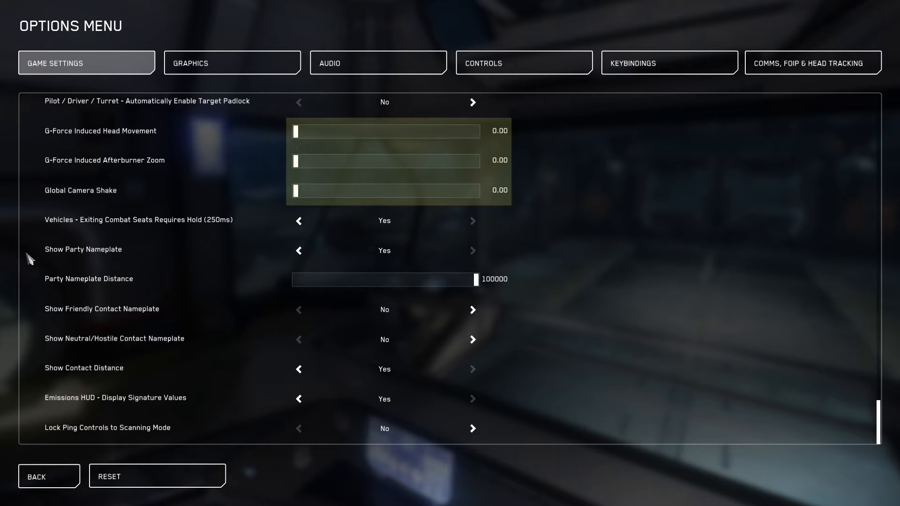
mouse_move(34, 301)
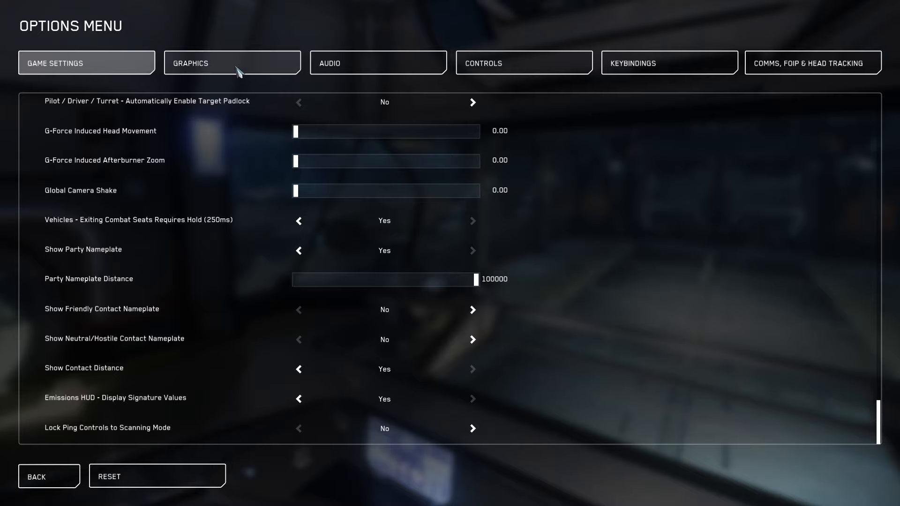
click(232, 61)
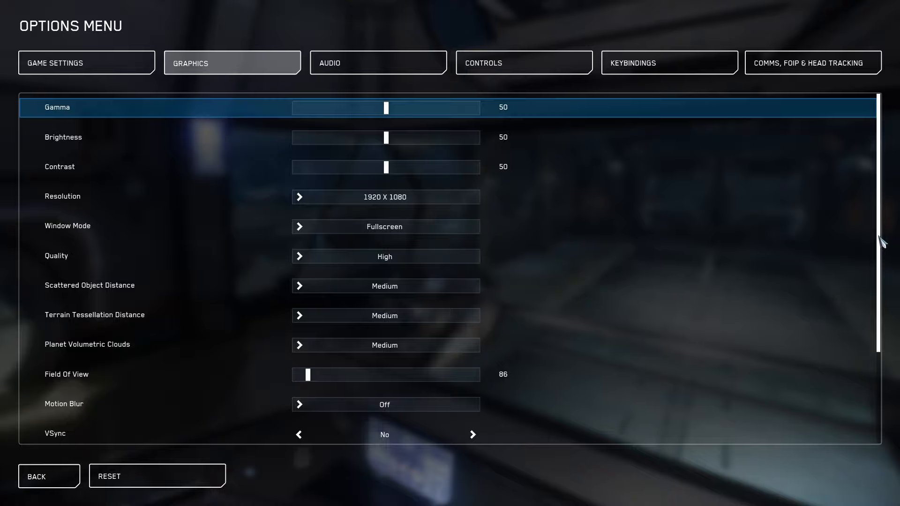
Set Motion Blur to Off, leaving sharpening and chromatic aberration at 0 and film grain No
scroll(down, 3)
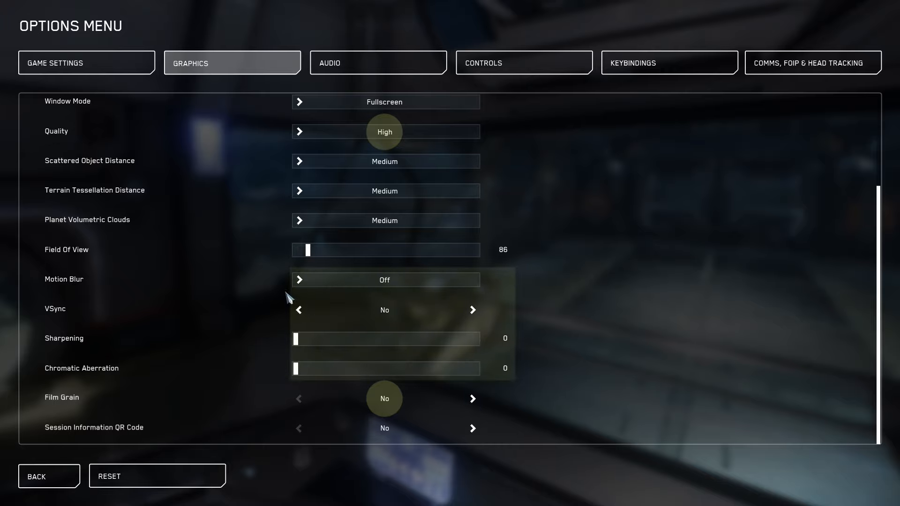
click(385, 279)
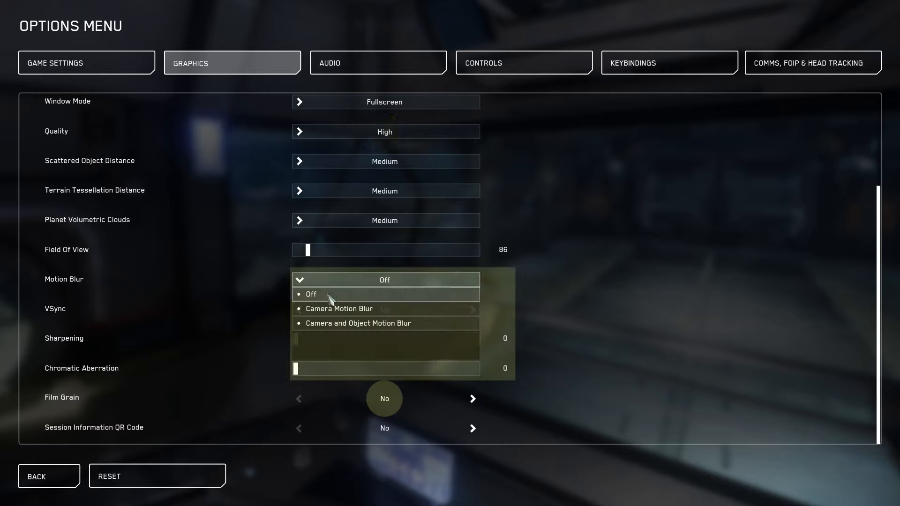
click(310, 293)
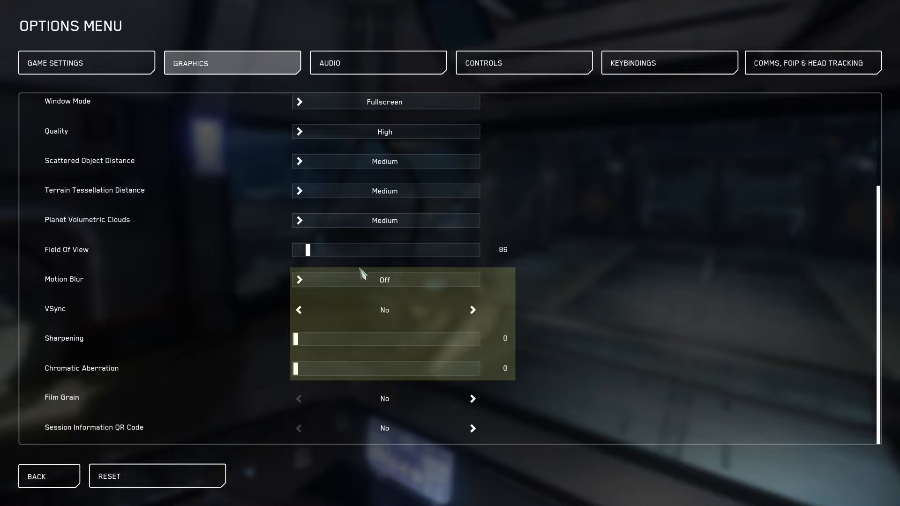
mouse_move(884, 281)
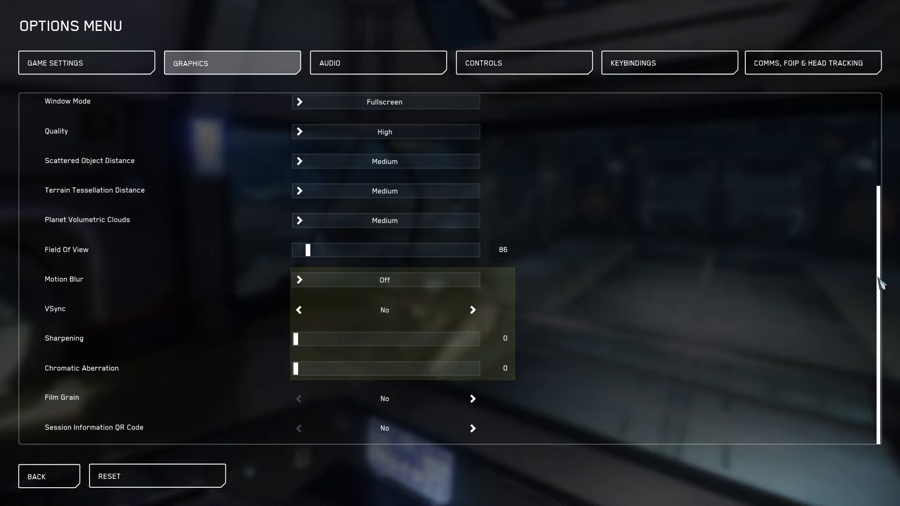
scroll(up, 3)
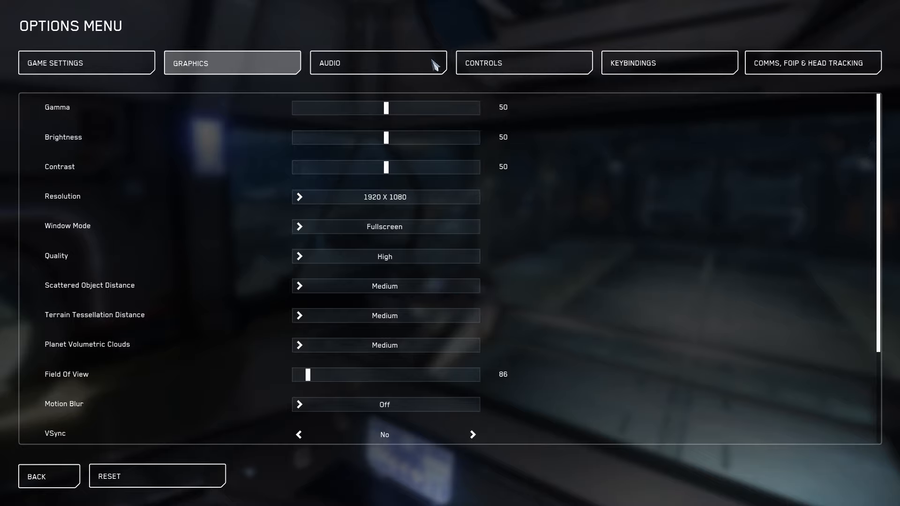
In Audio settings, drag Audio-Driven Camera Shake Strength from 50 down to 0
click(378, 62)
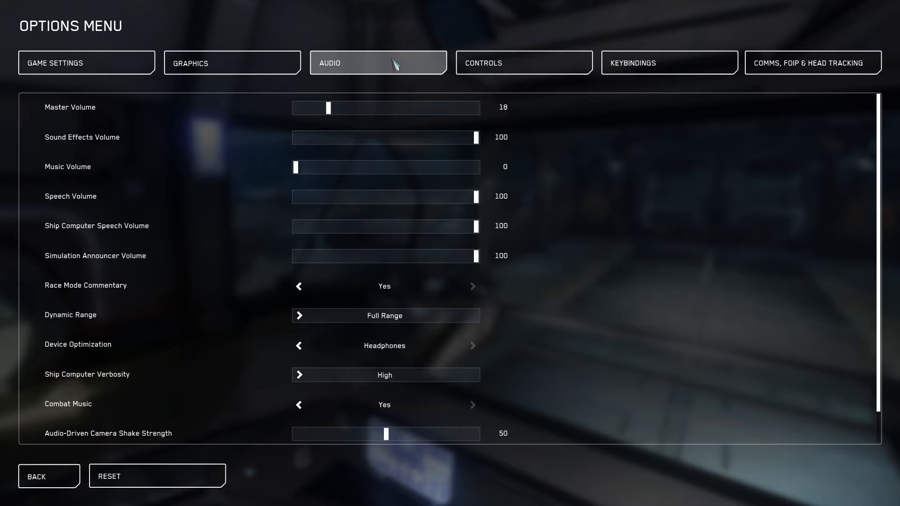
mouse_move(87, 275)
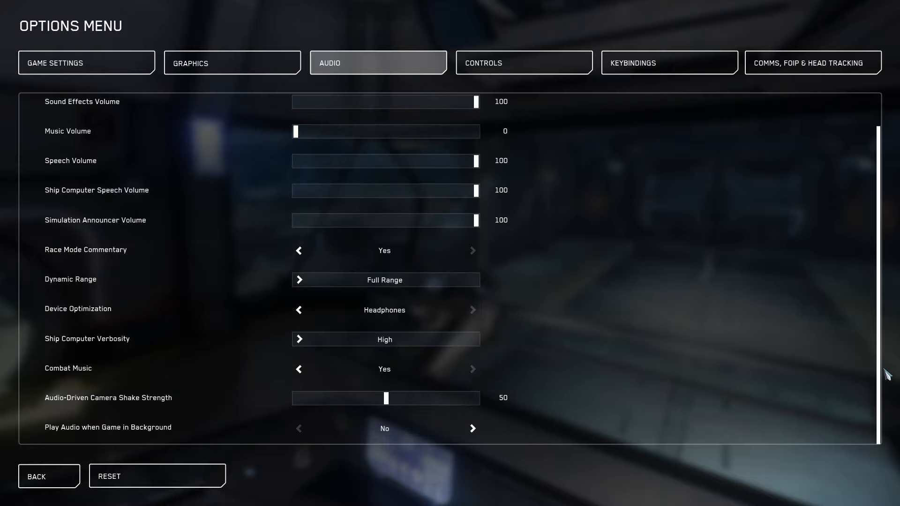
mouse_move(270, 409)
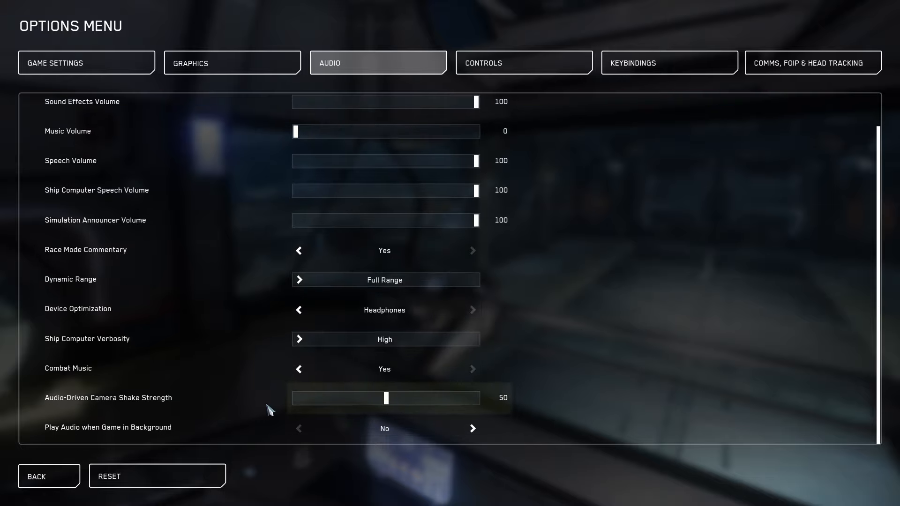
drag(385, 397, 294, 397)
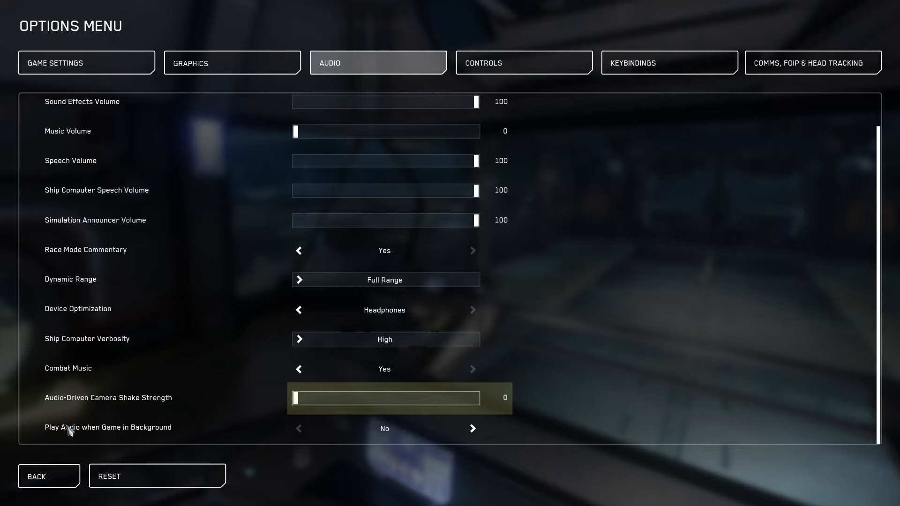
mouse_move(863, 343)
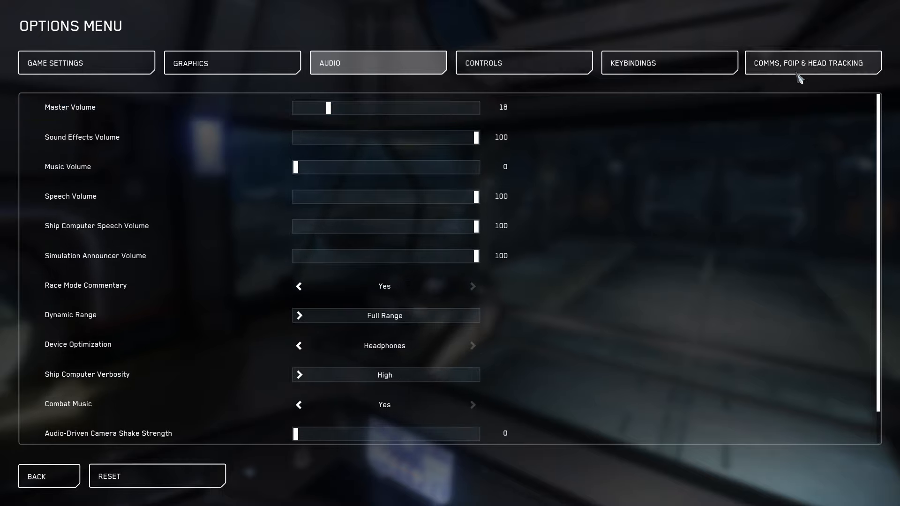
Review the mouse and joystick controls, then go to Comms, FOIP & Head Tracking
click(523, 62)
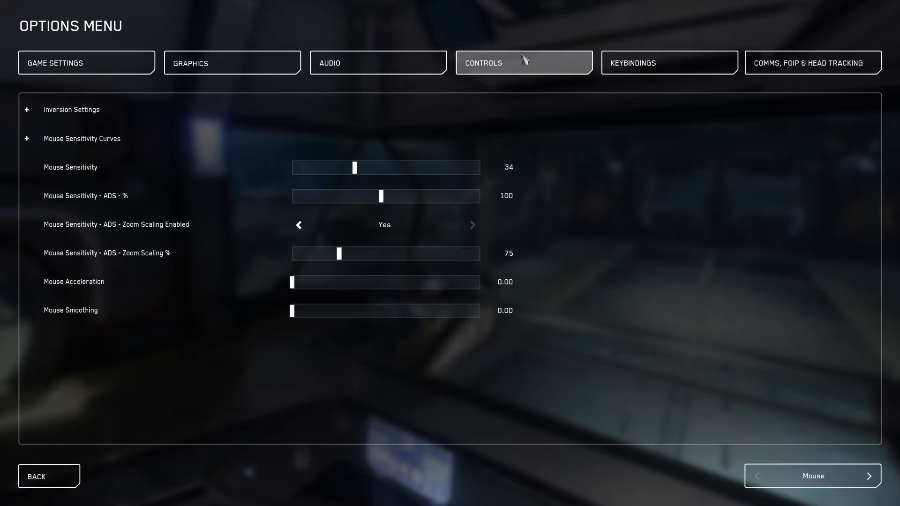
mouse_move(591, 280)
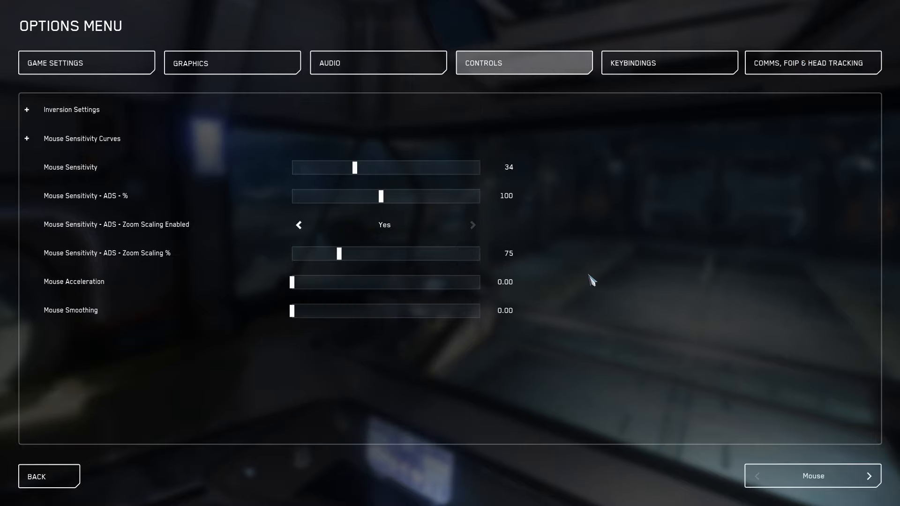
click(870, 476)
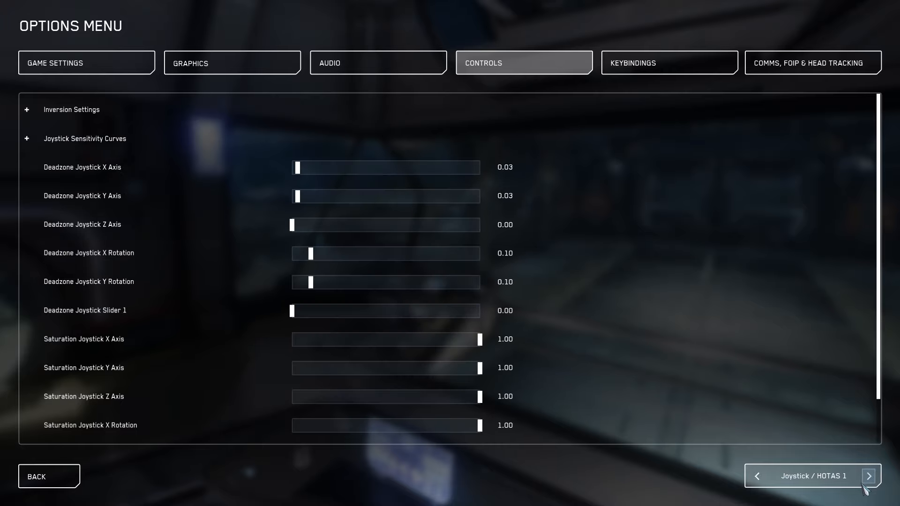
mouse_move(789, 275)
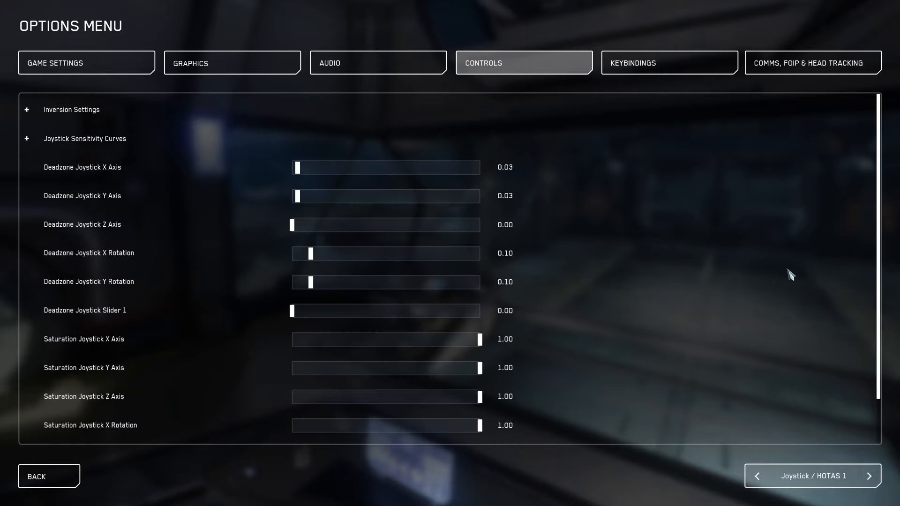
mouse_move(435, 331)
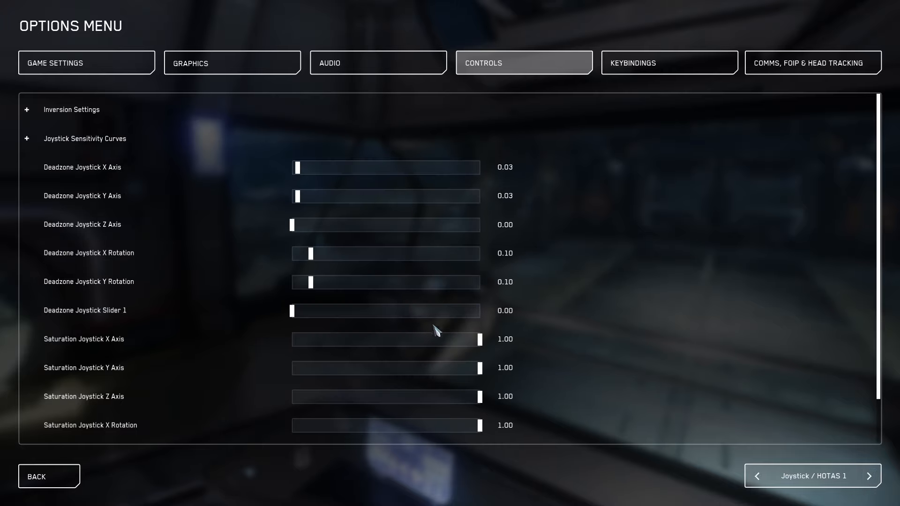
mouse_move(873, 160)
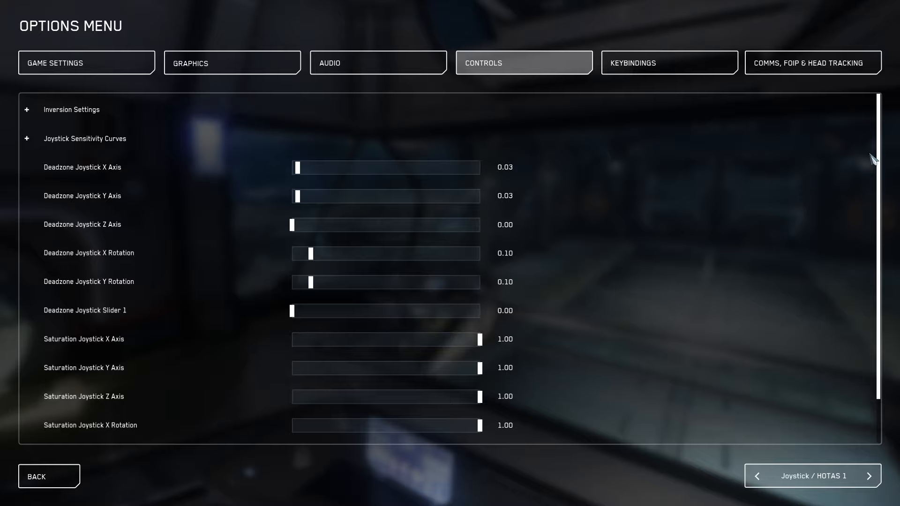
scroll(down, 3)
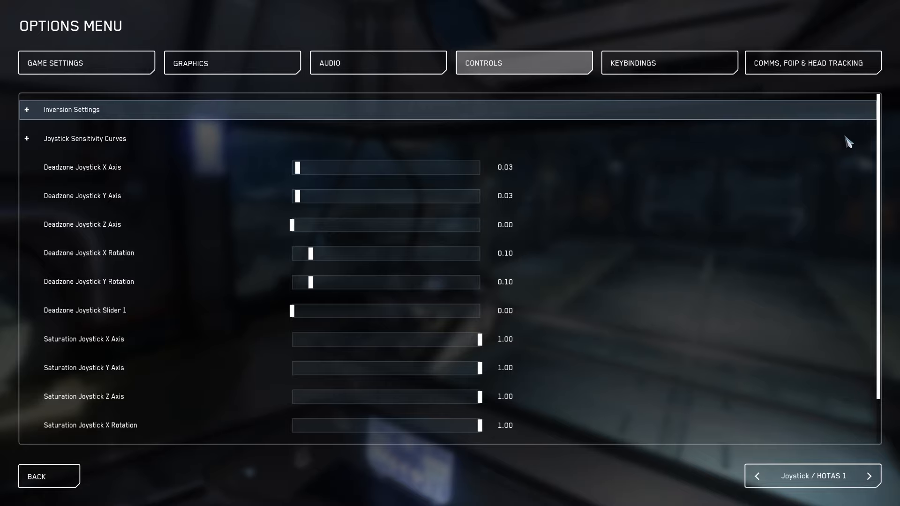
click(811, 62)
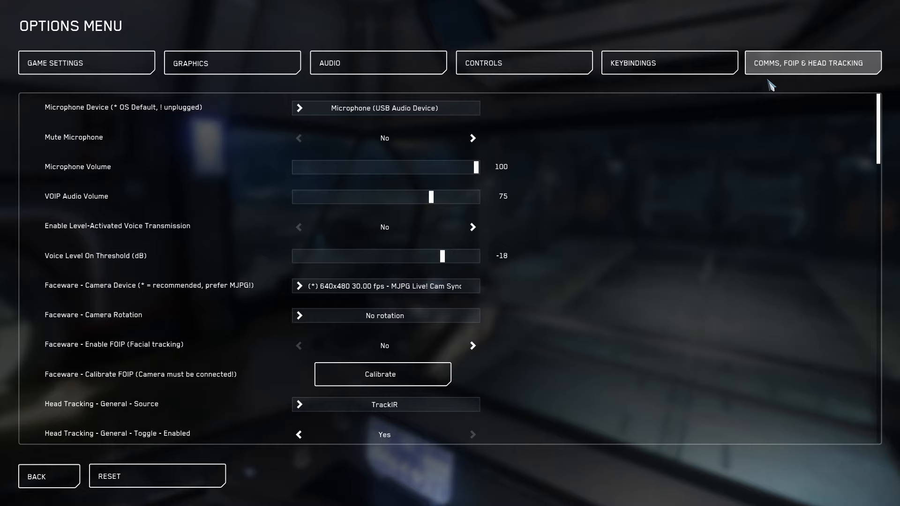
mouse_move(692, 177)
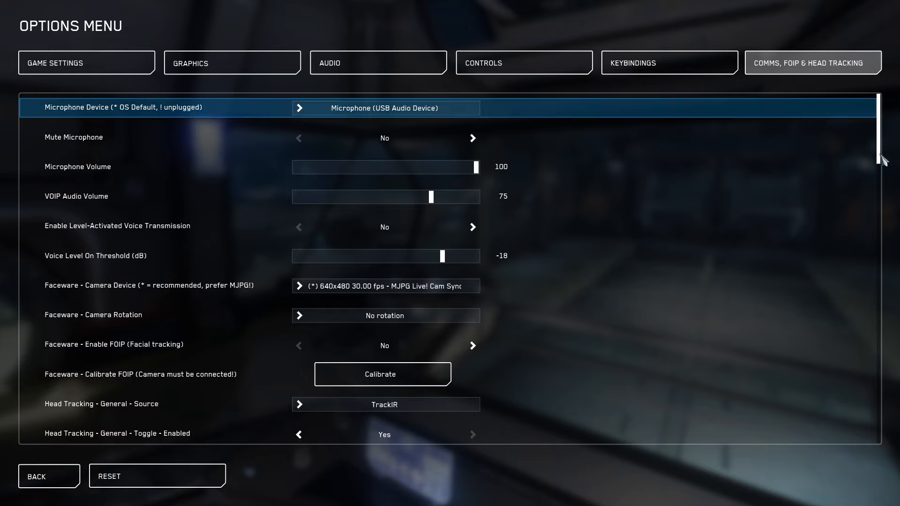
scroll(down, 3)
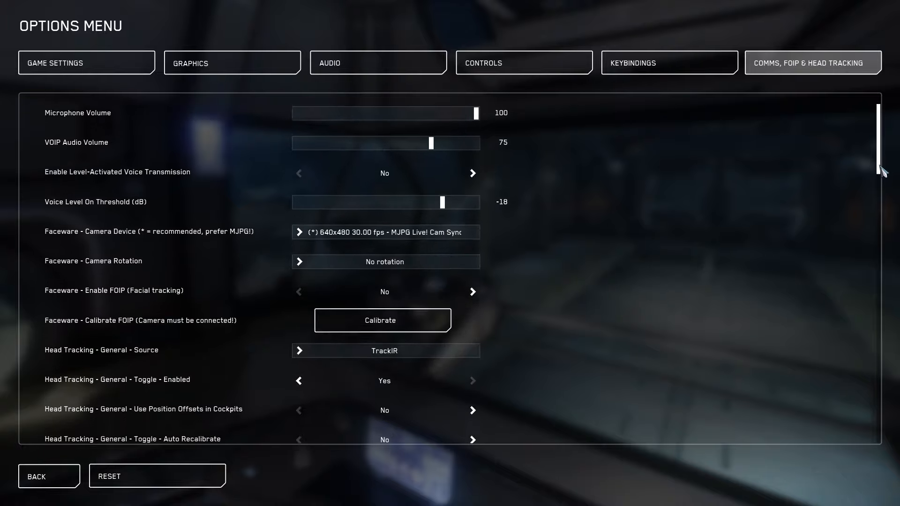
scroll(down, 3)
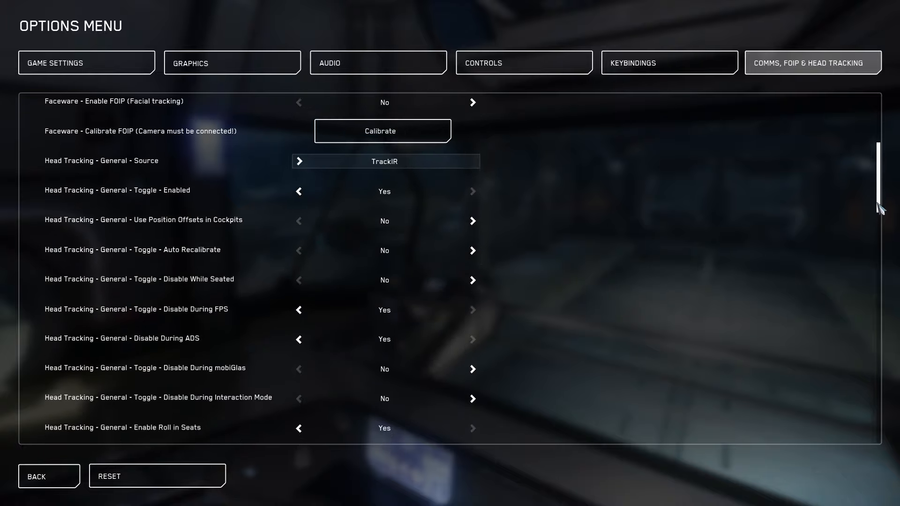
mouse_move(540, 183)
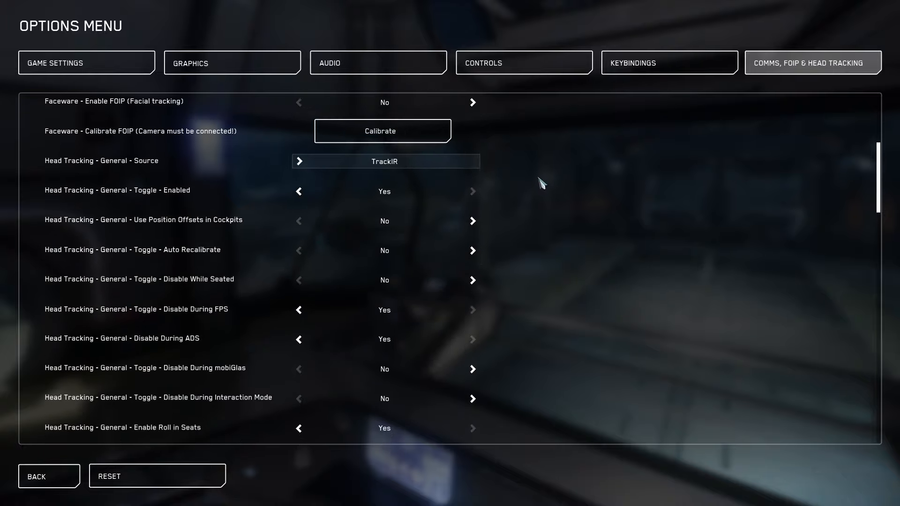
click(384, 161)
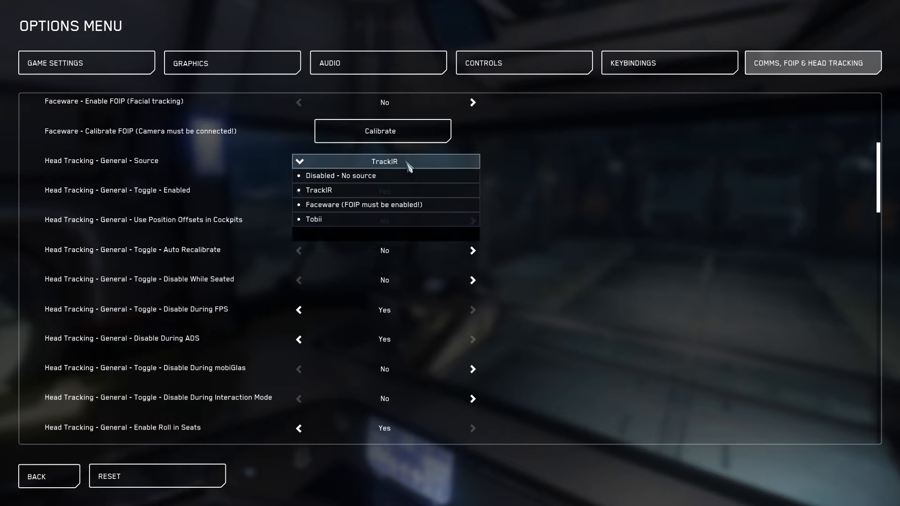
mouse_move(384, 206)
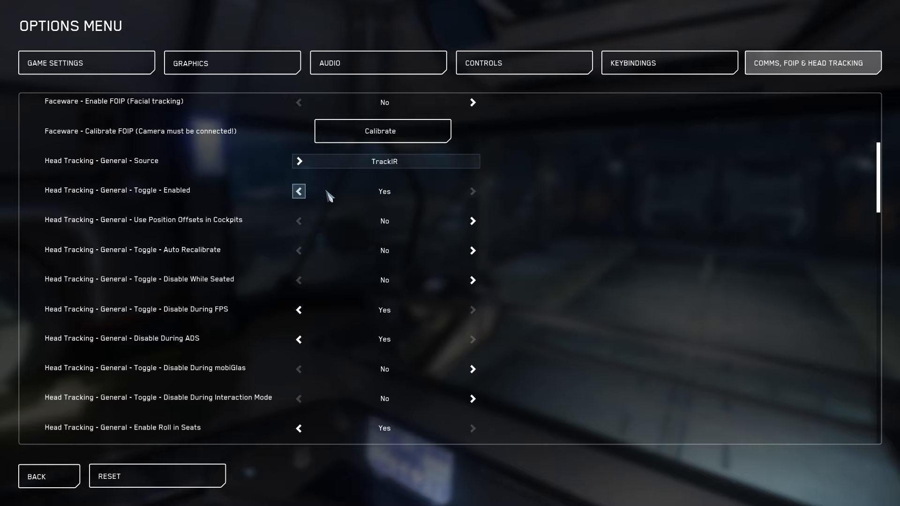
mouse_move(472, 220)
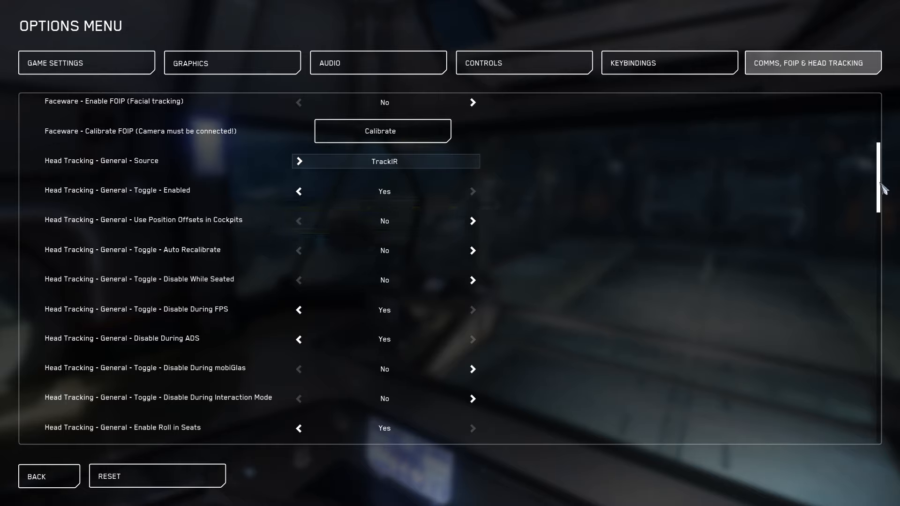
scroll(down, 3)
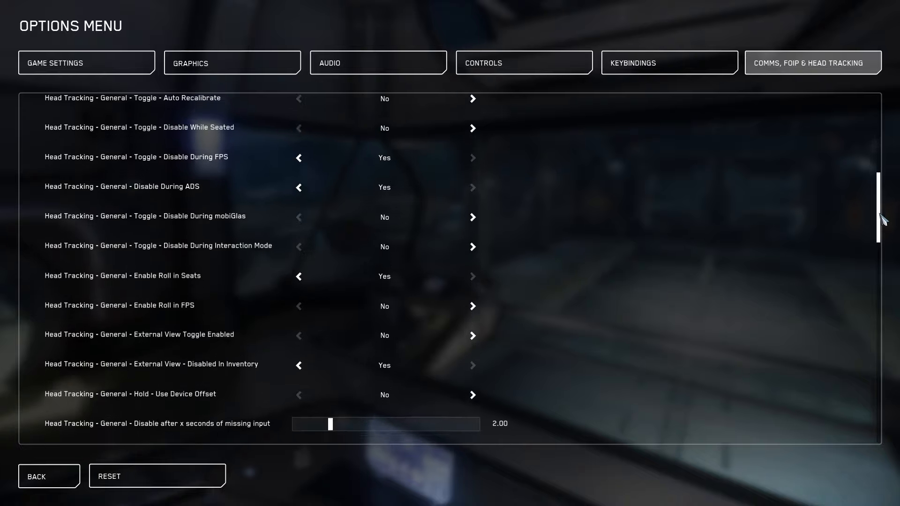
scroll(down, 3)
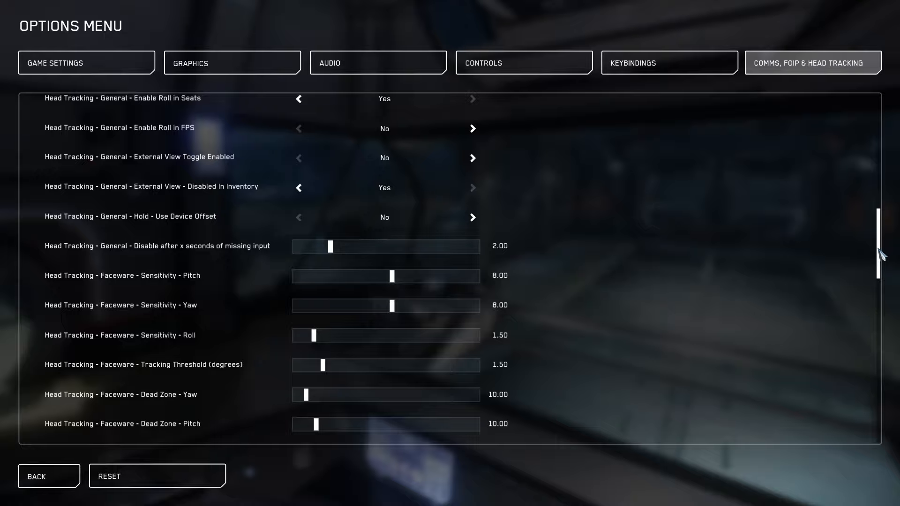
scroll(down, 3)
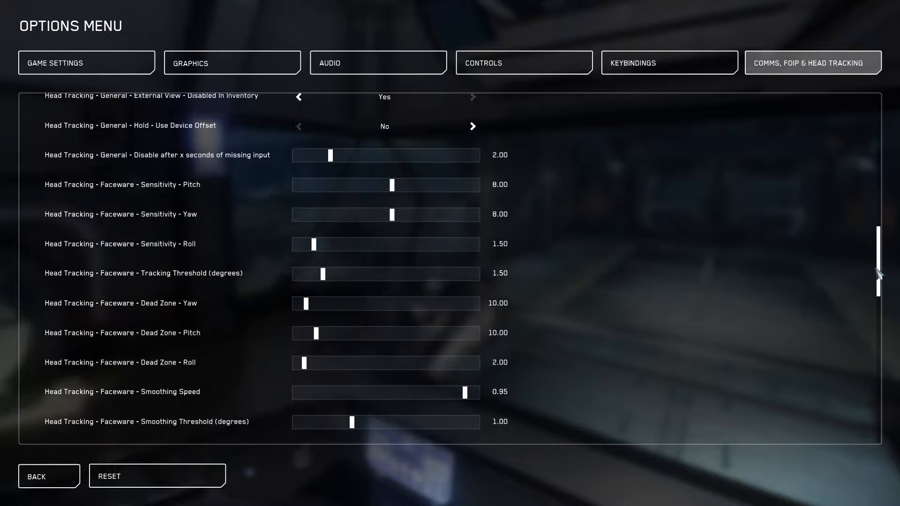
scroll(down, 3)
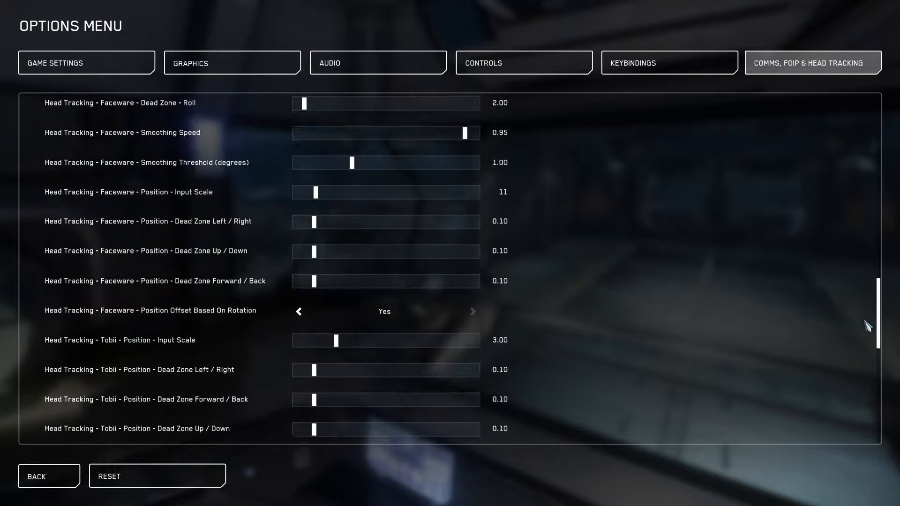
scroll(down, 3)
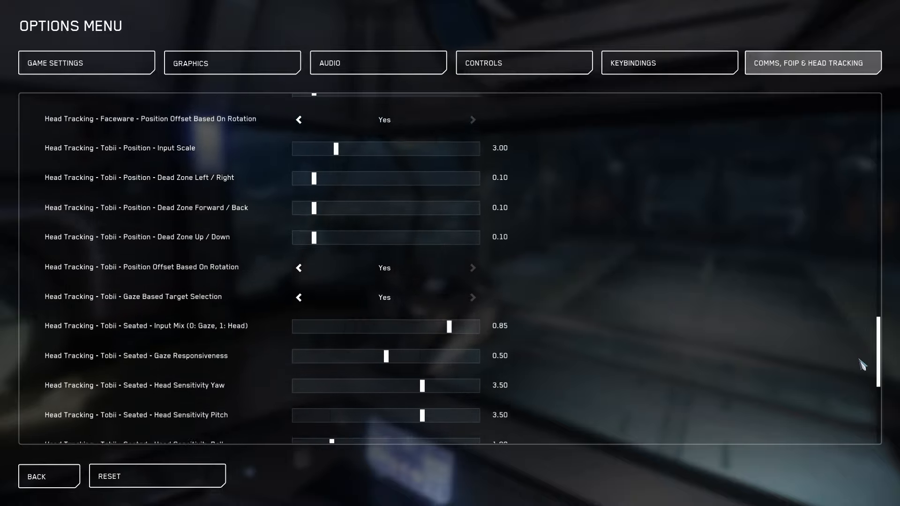
scroll(down, 3)
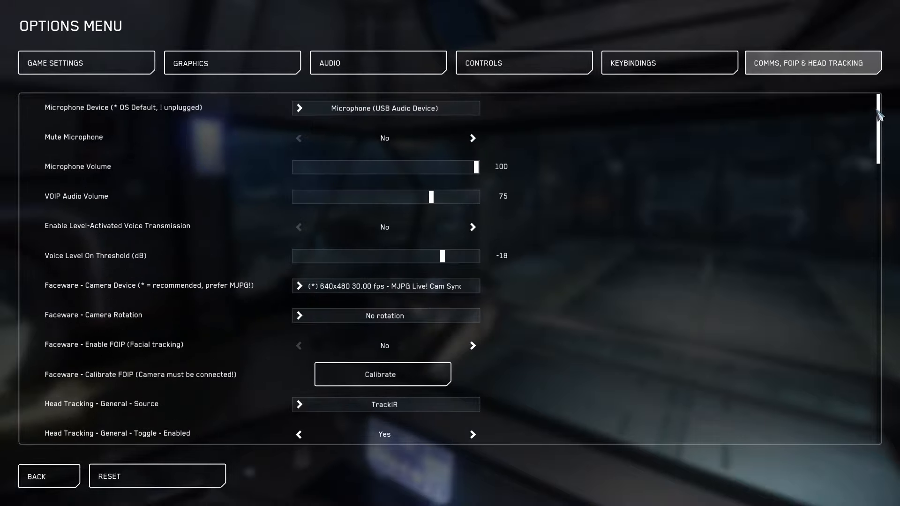
click(85, 63)
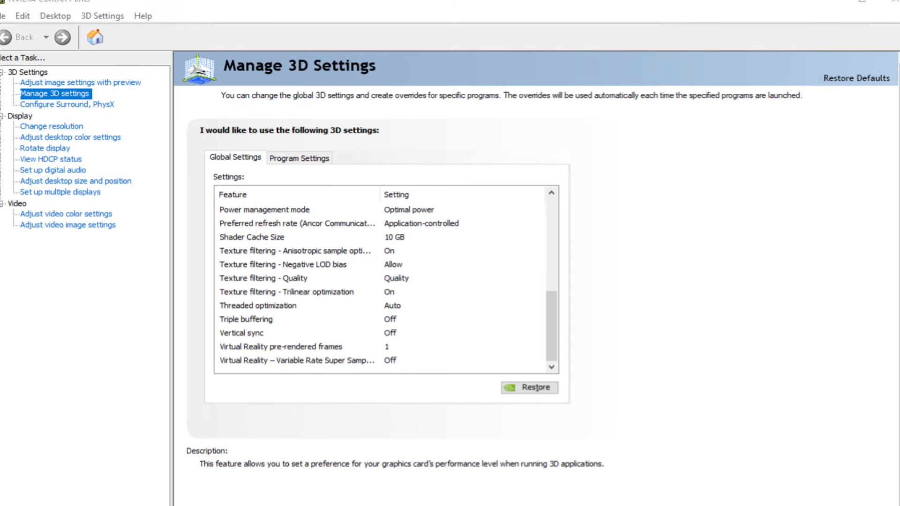
Go to 'Adjust image settings with preview' with the preference on Performance
click(251, 238)
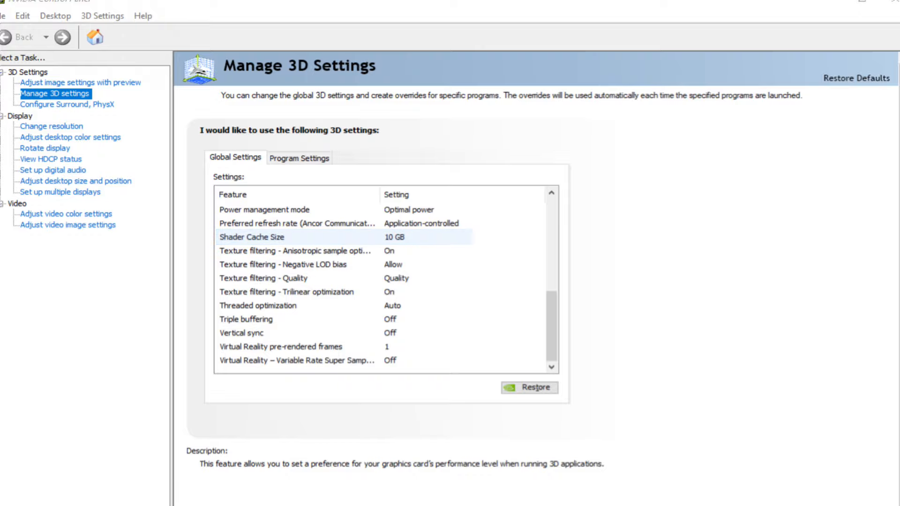
click(78, 82)
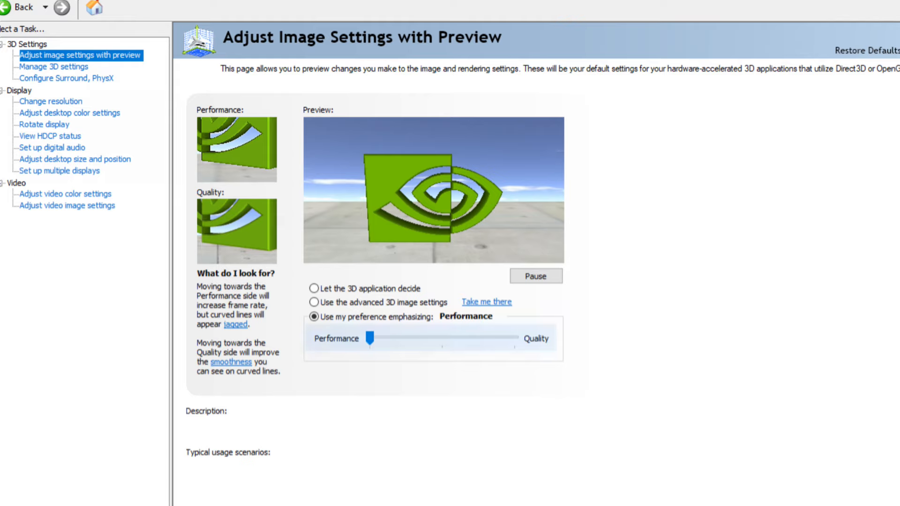